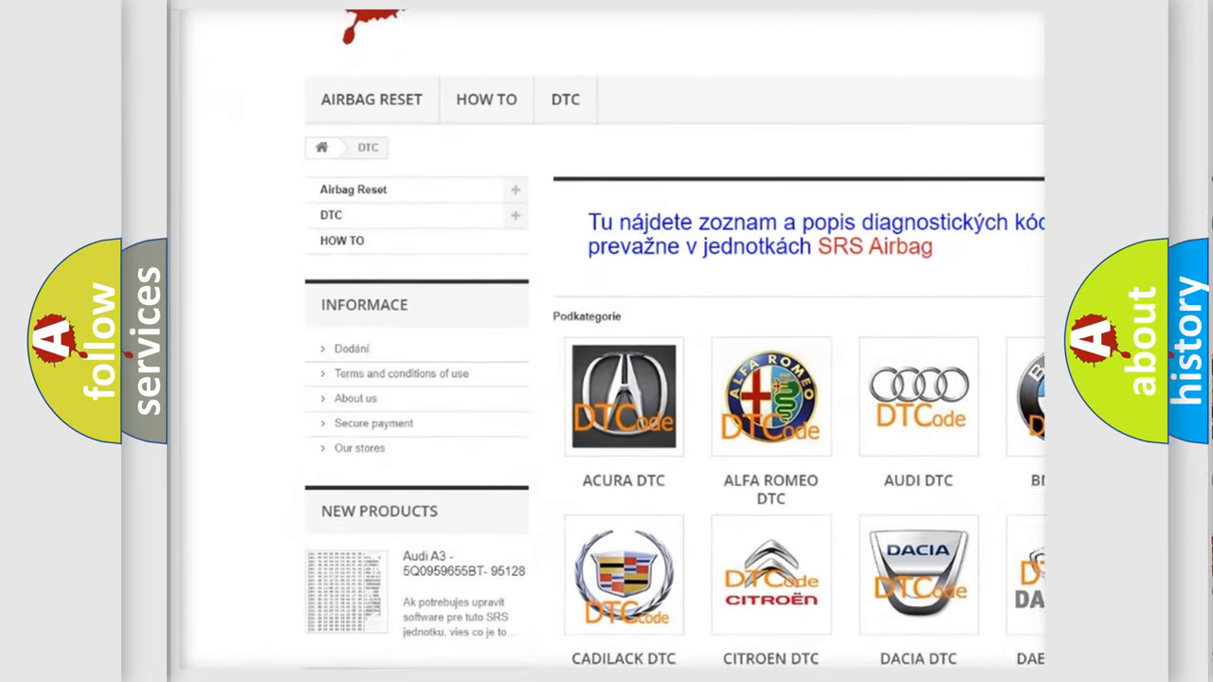
pyautogui.scroll(-3)
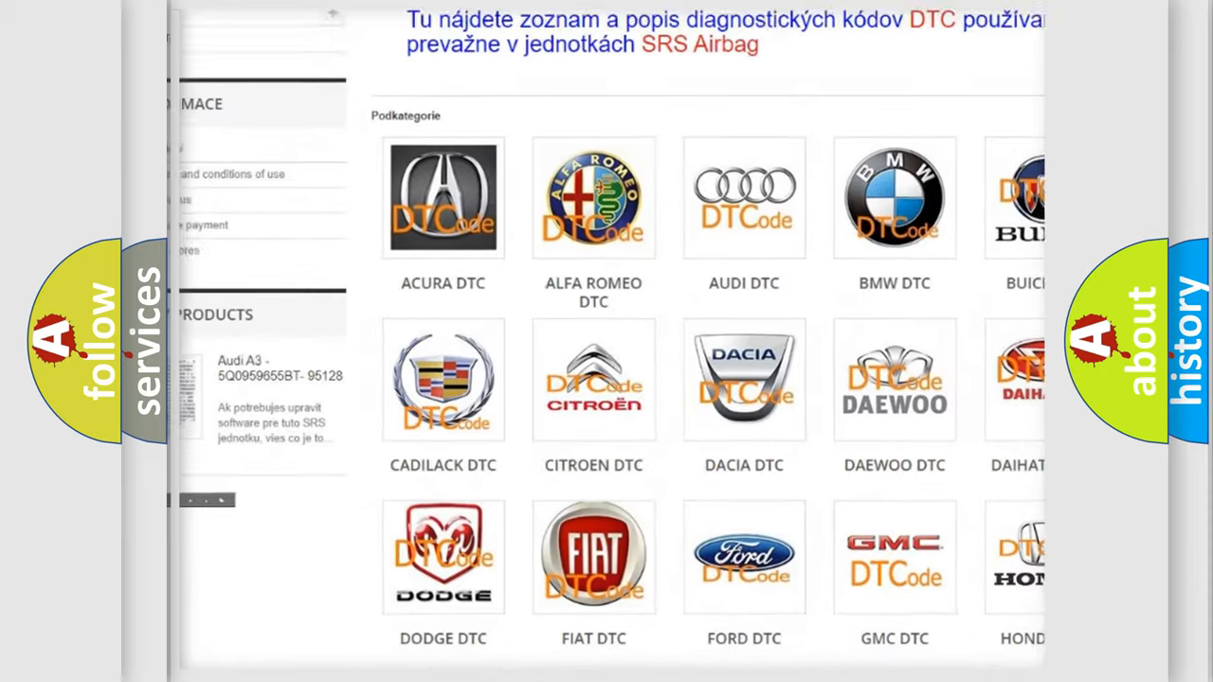
pyautogui.scroll(-3)
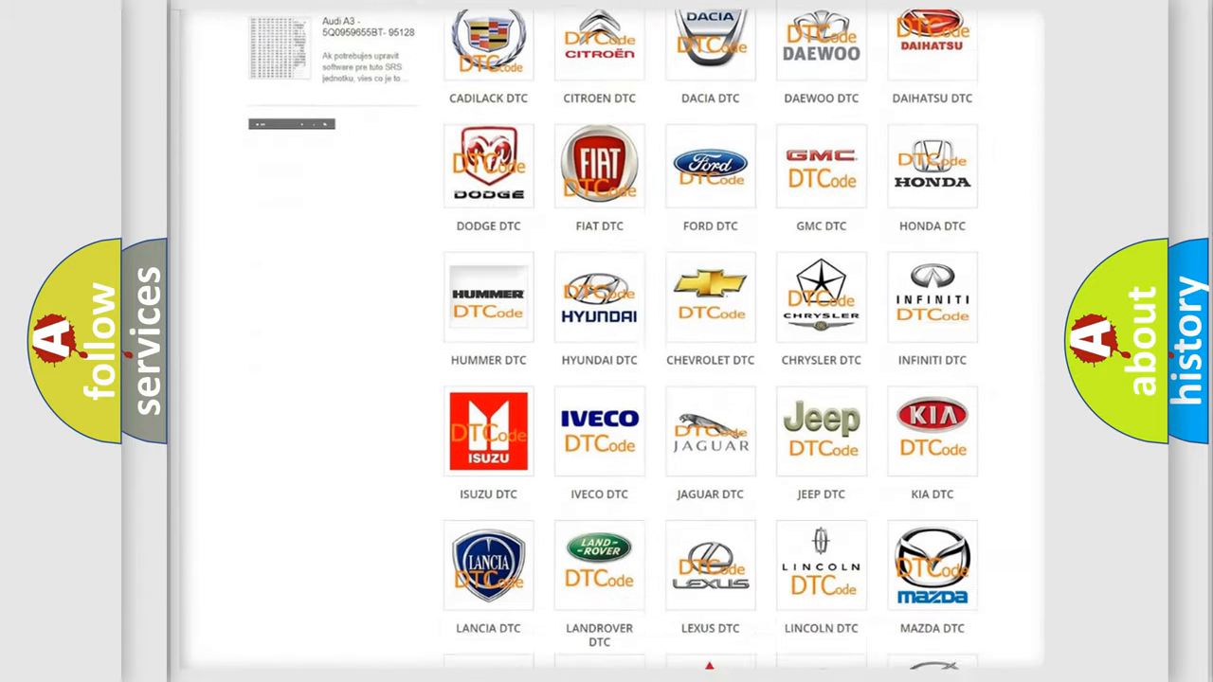
pyautogui.scroll(-3)
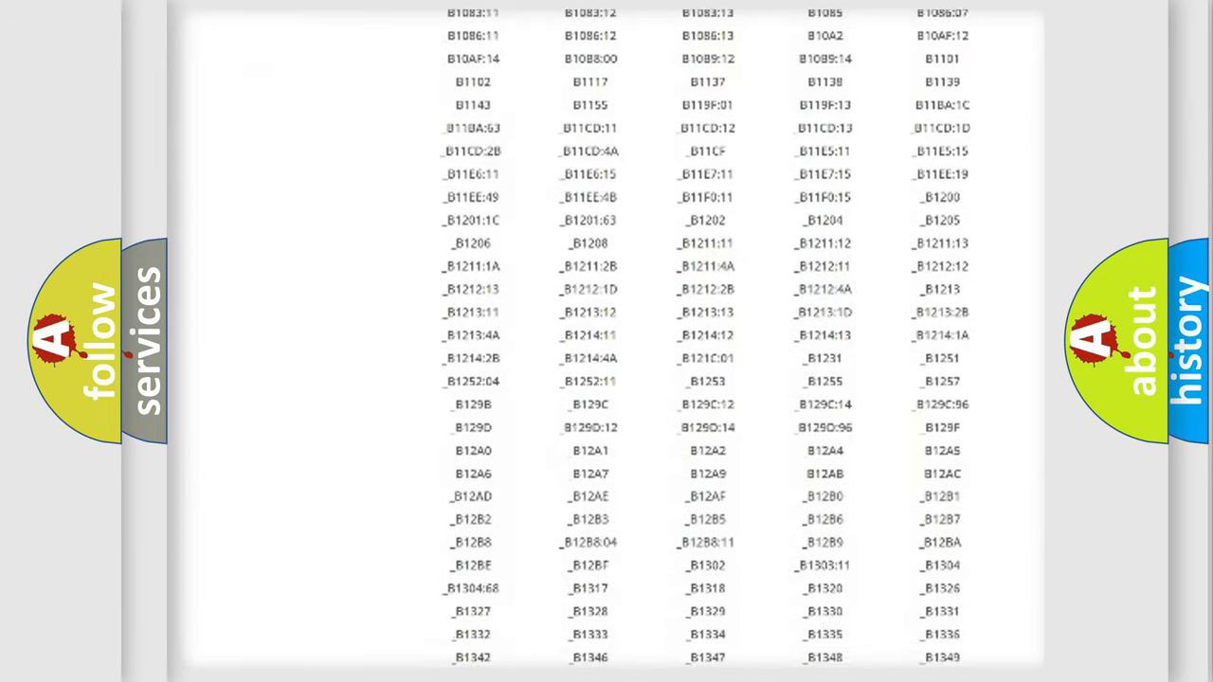
pyautogui.scroll(-3)
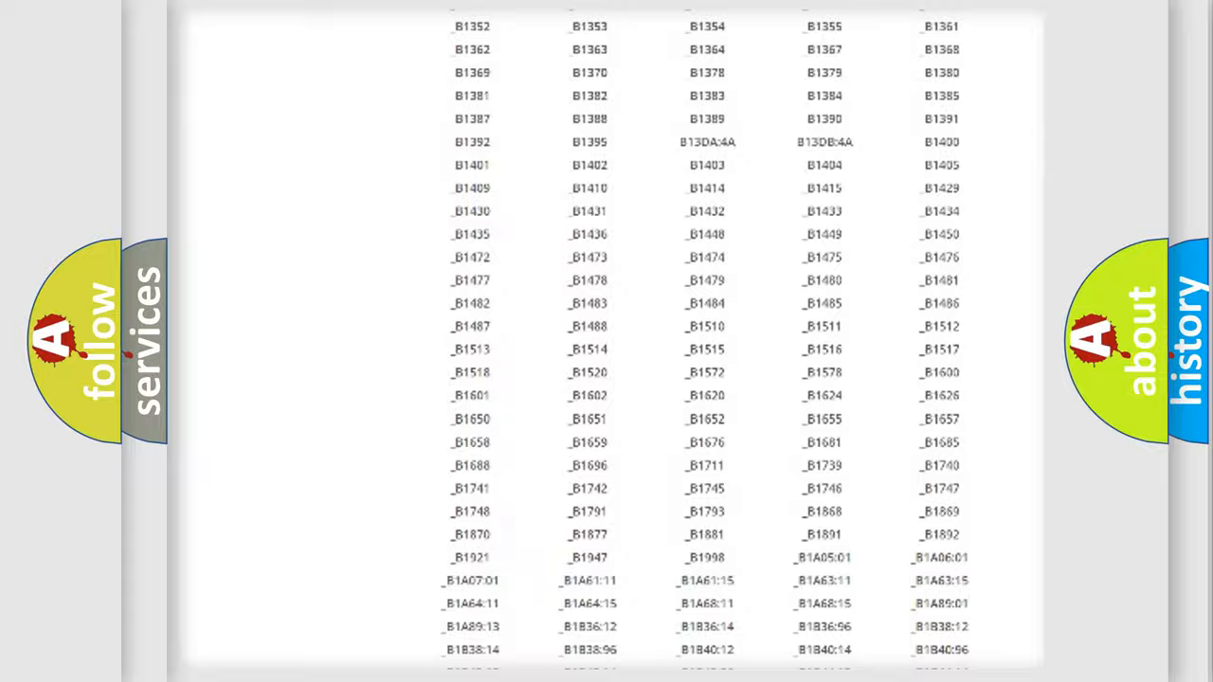